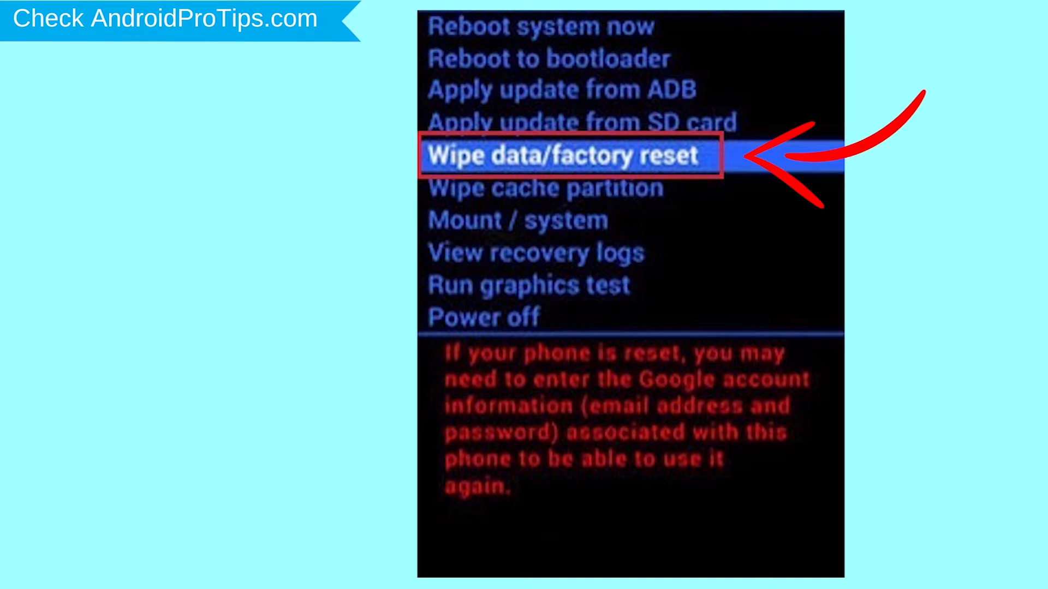
Search 'google find my device' in Chrome and open the official Find My Device result.
left_click(568, 156)
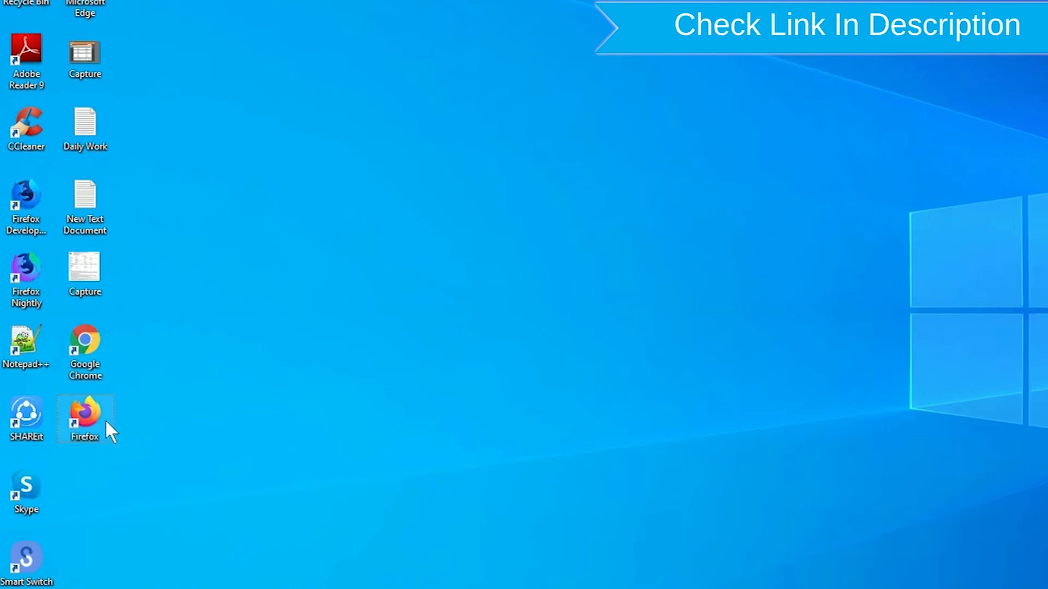
right_click(85, 418)
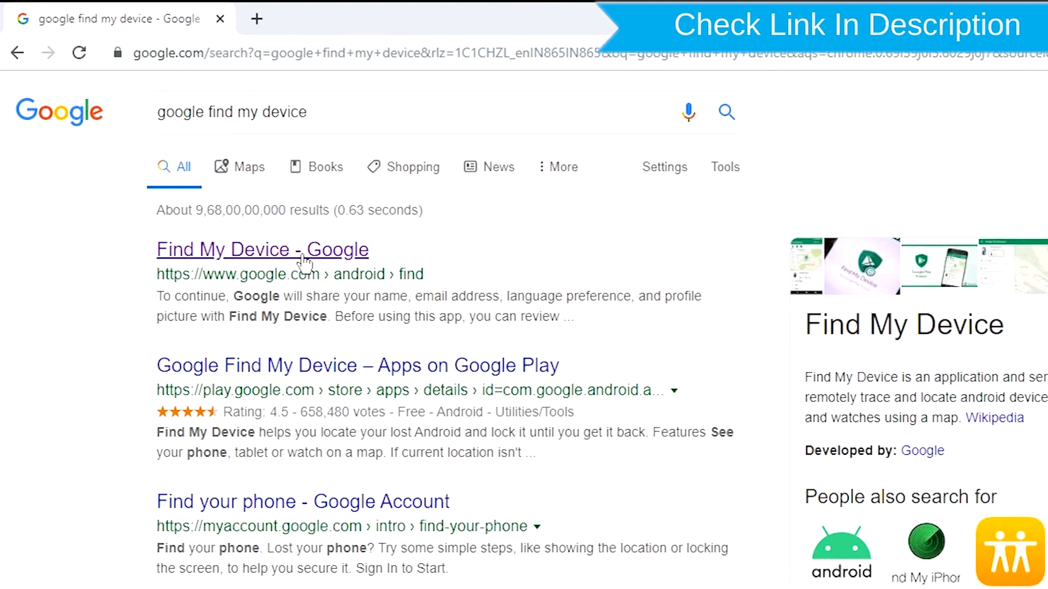
left_click(262, 249)
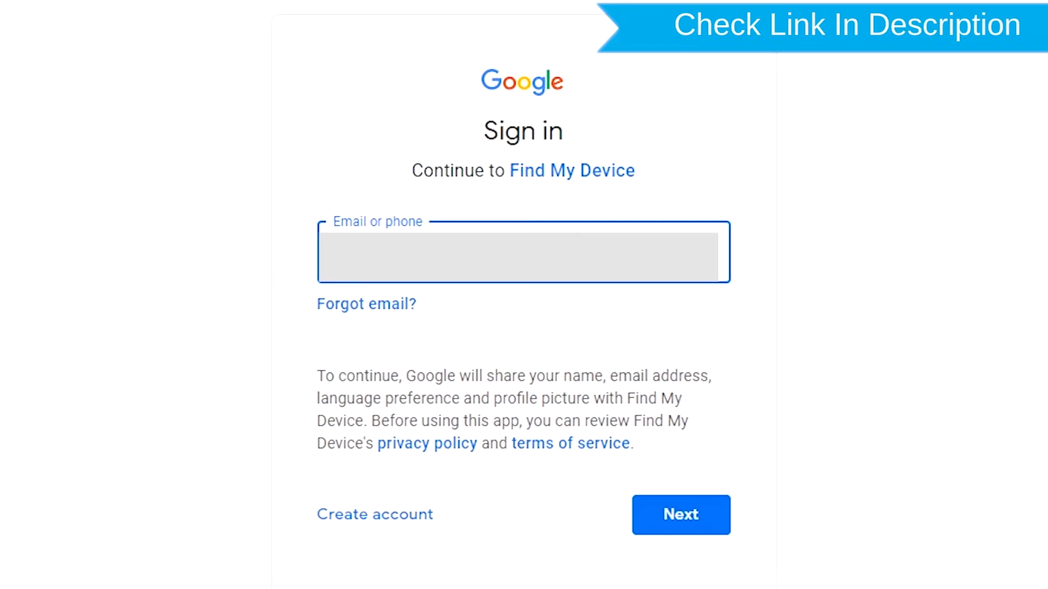
Sign in with the account email and password linked to the phone.
left_click(680, 515)
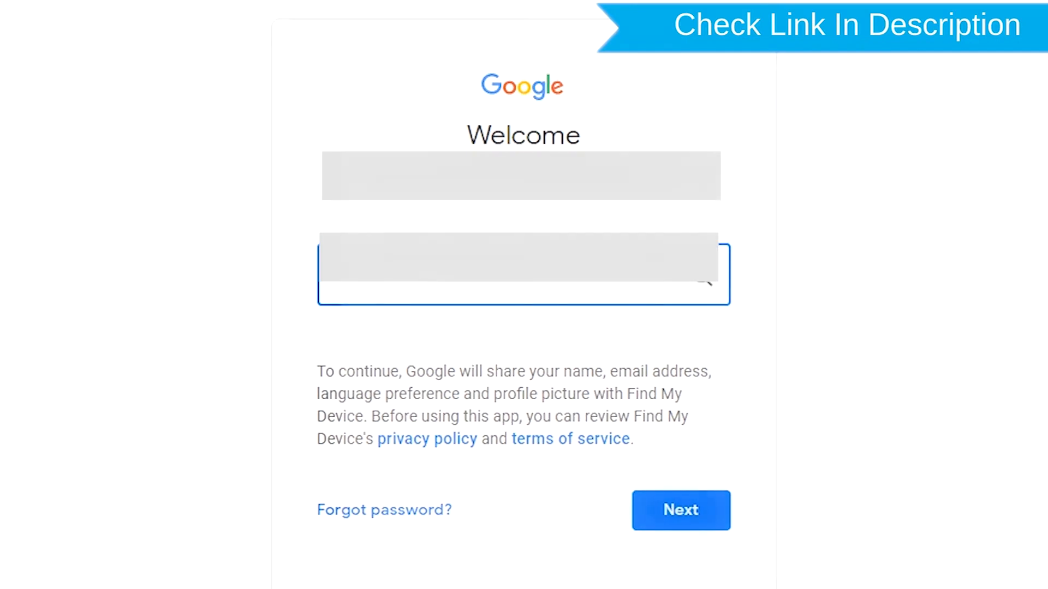
left_click(680, 510)
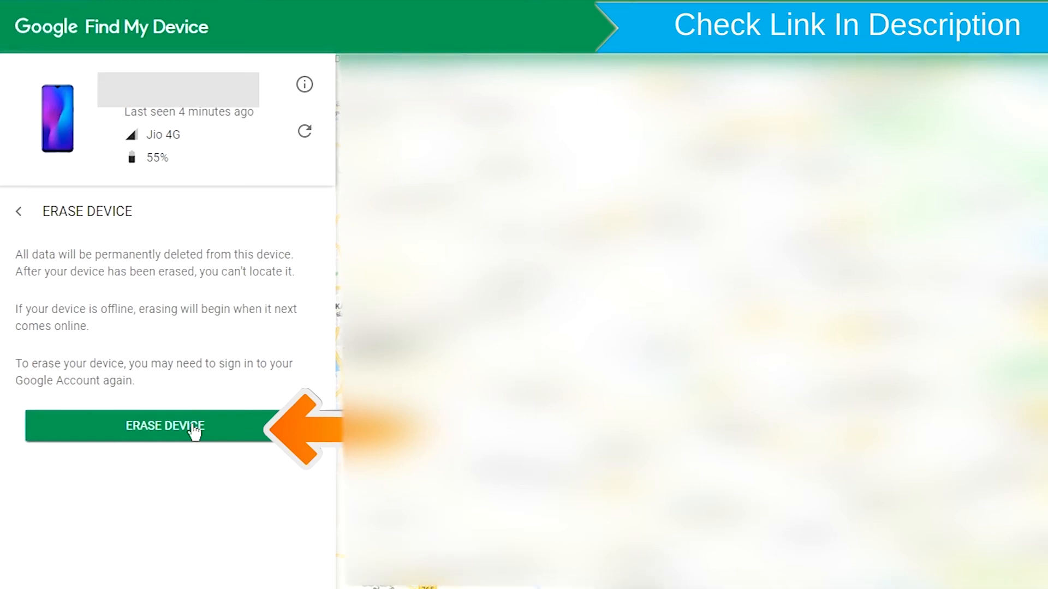
Start Erase Device on the listed phone from the device panel.
left_click(165, 427)
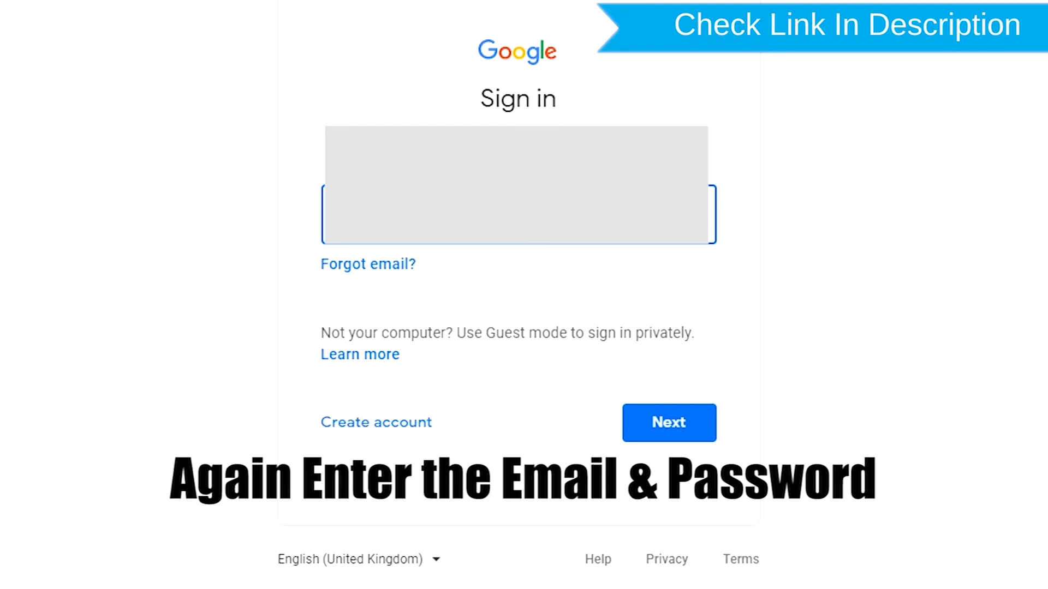
Re-verify the account and confirm the permanent erase so the phone reports erased.
left_click(668, 423)
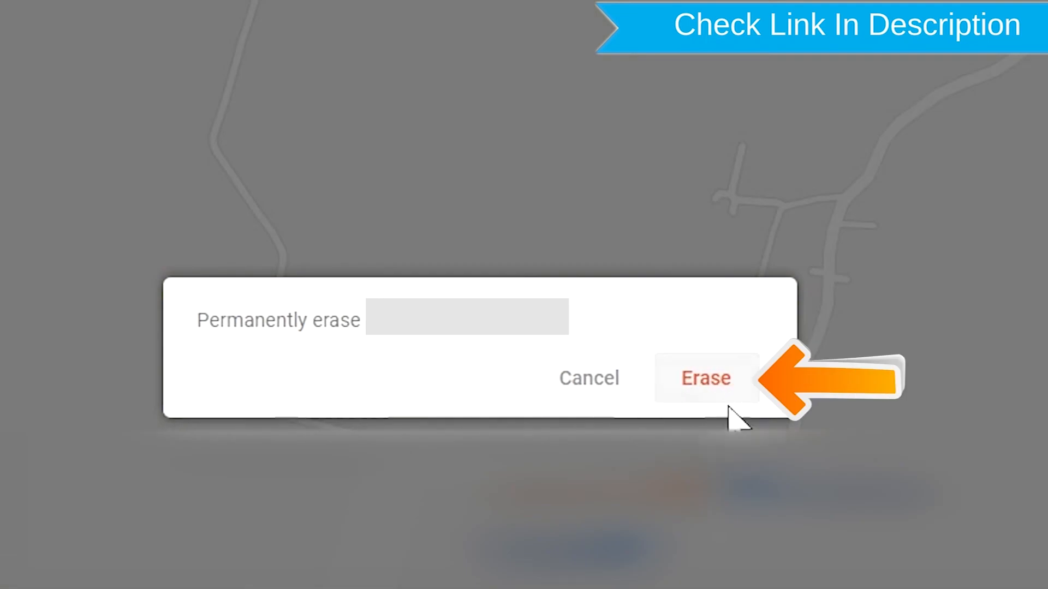
mouse_move(692, 400)
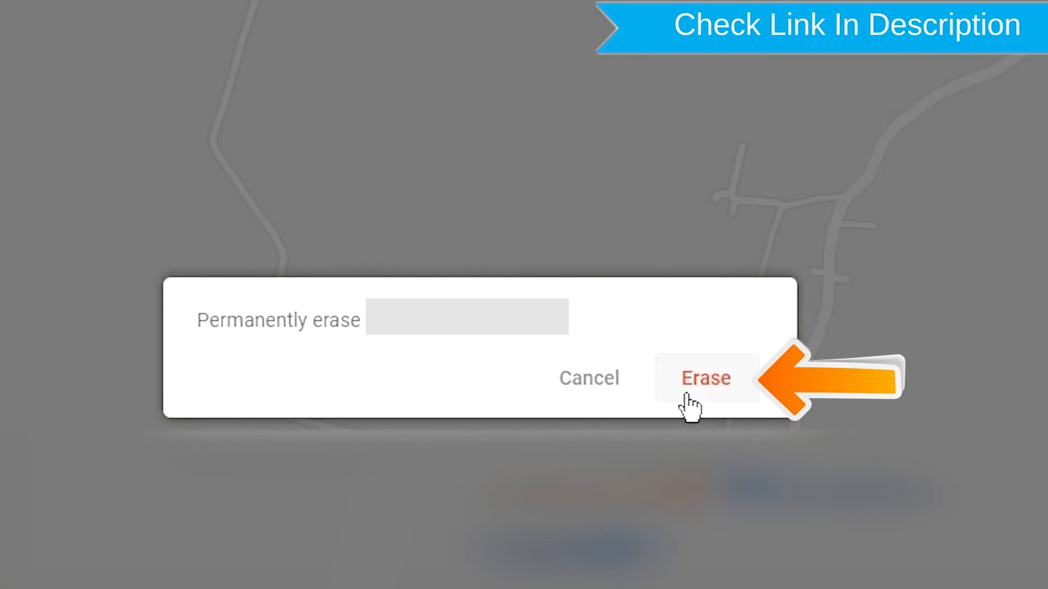
left_click(705, 379)
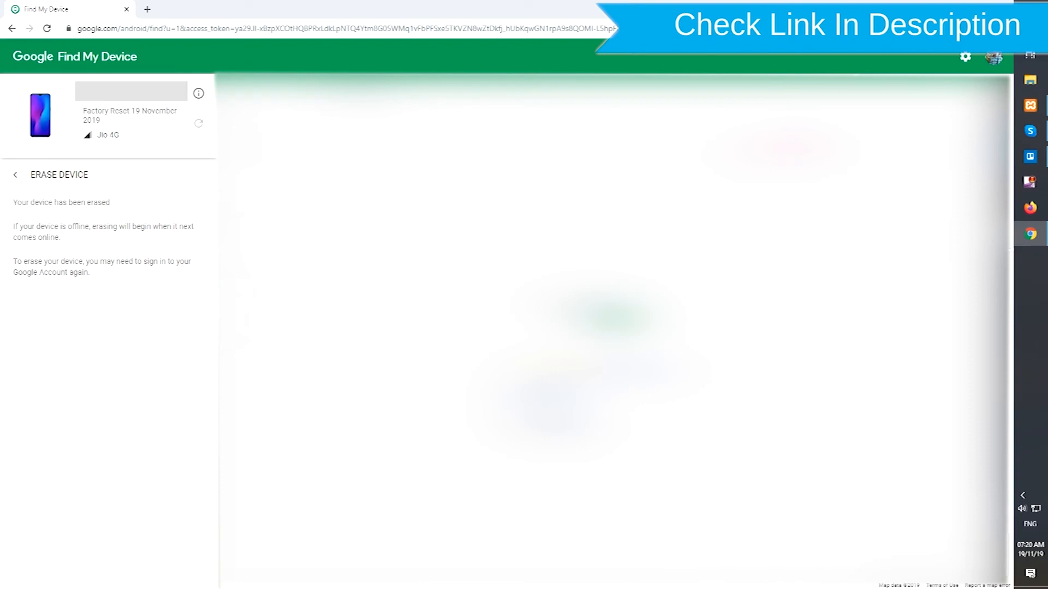